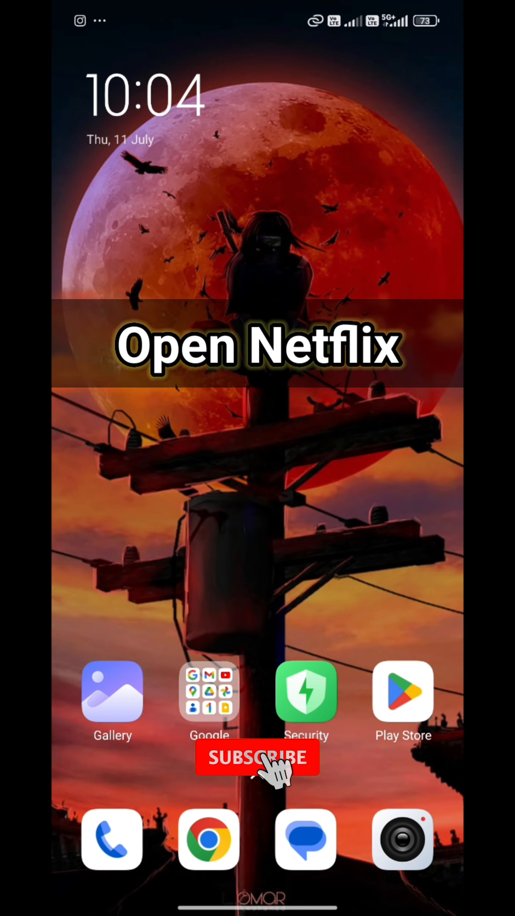
Launch the Netflix app from the Android home screen
left_click(257, 757)
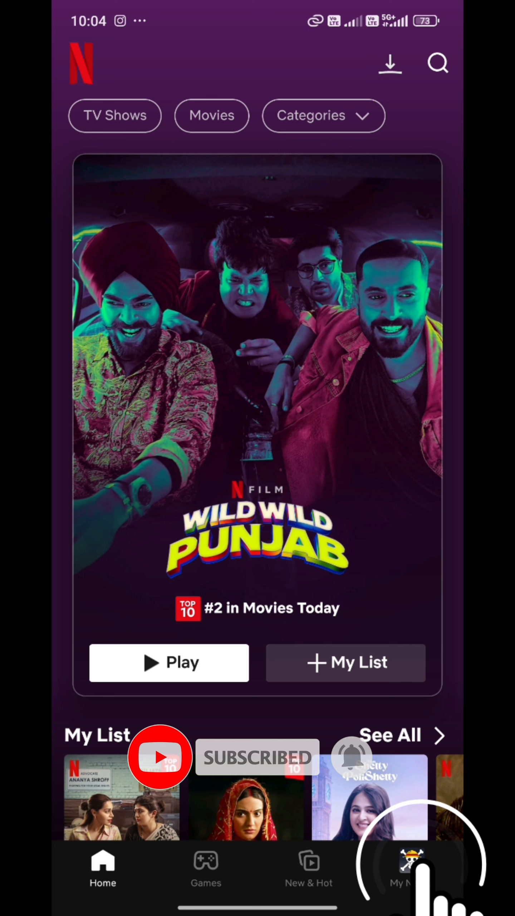
Open the account options menu from the My Netflix profile page
left_click(411, 871)
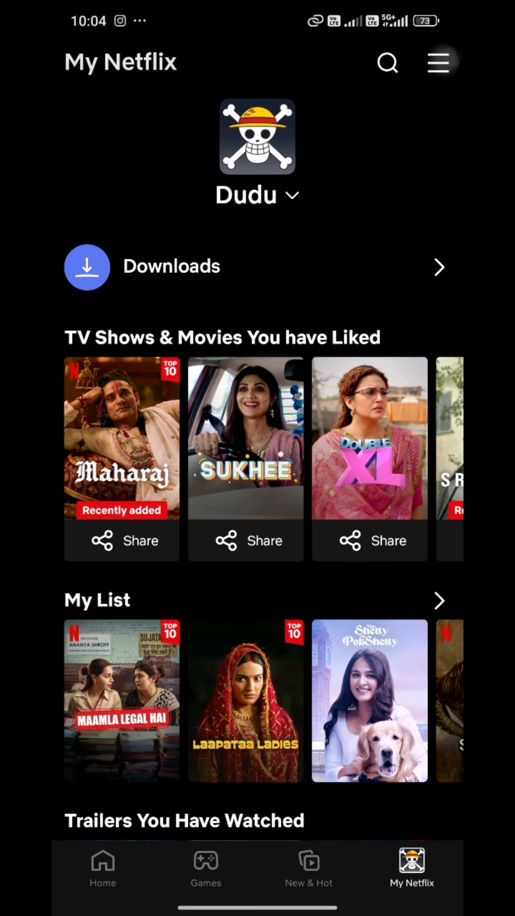
left_click(437, 62)
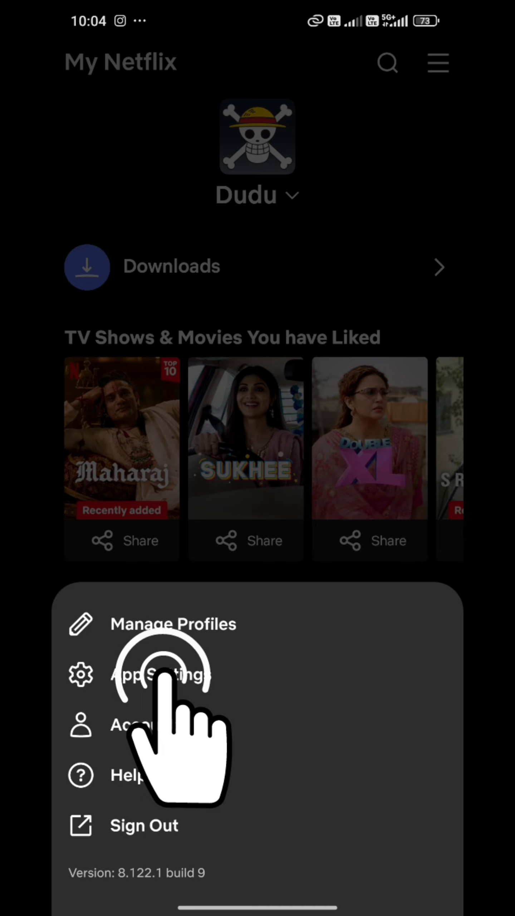
left_click(161, 674)
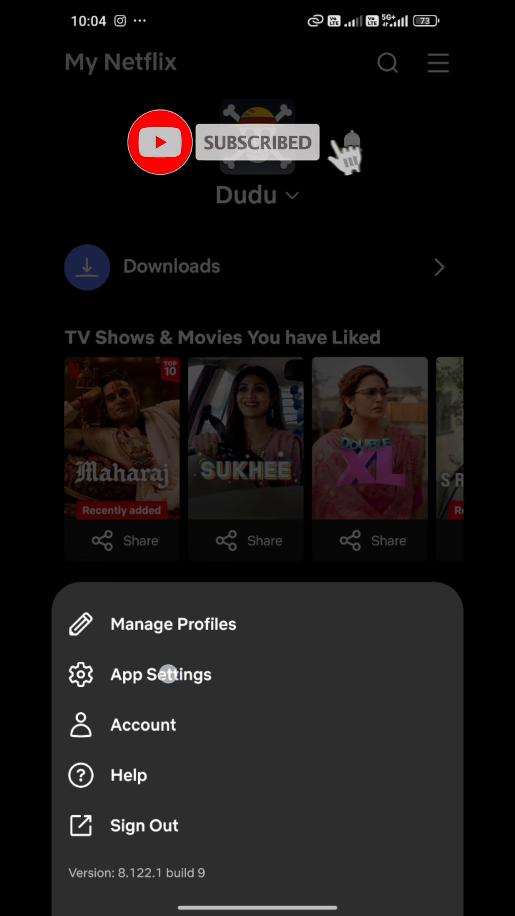
Switch the Wi-Fi Only download toggle off in App Settings
left_click(161, 674)
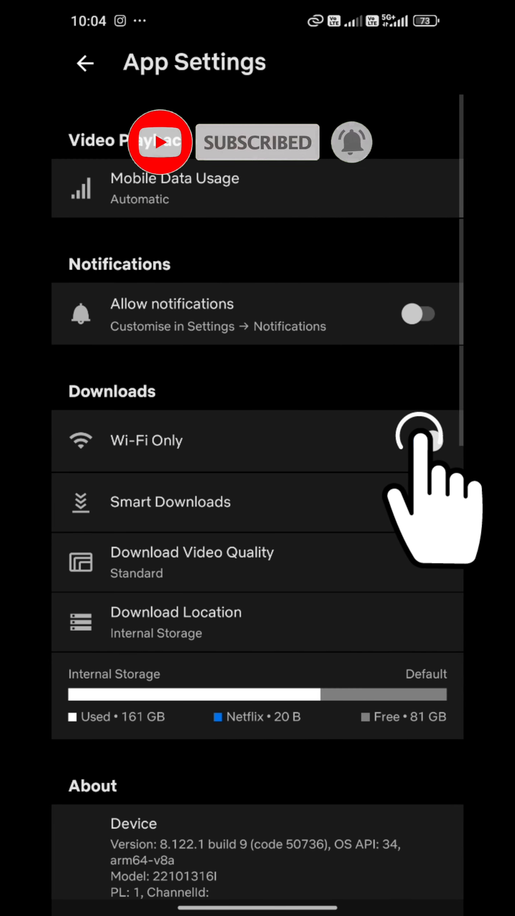
left_click(420, 441)
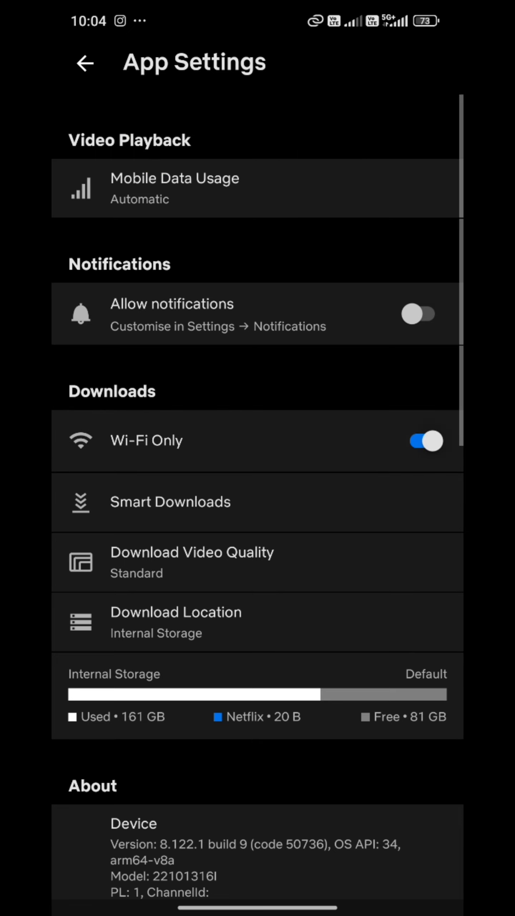
left_click(419, 441)
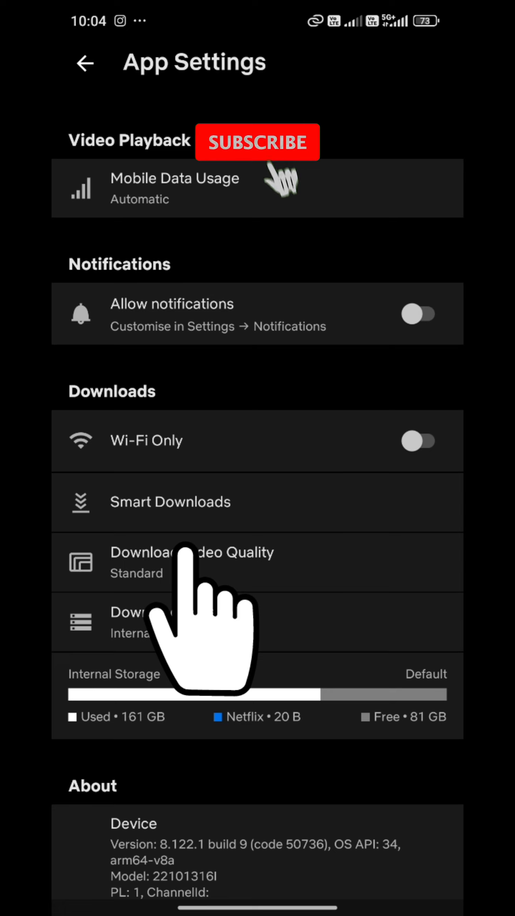
left_click(192, 562)
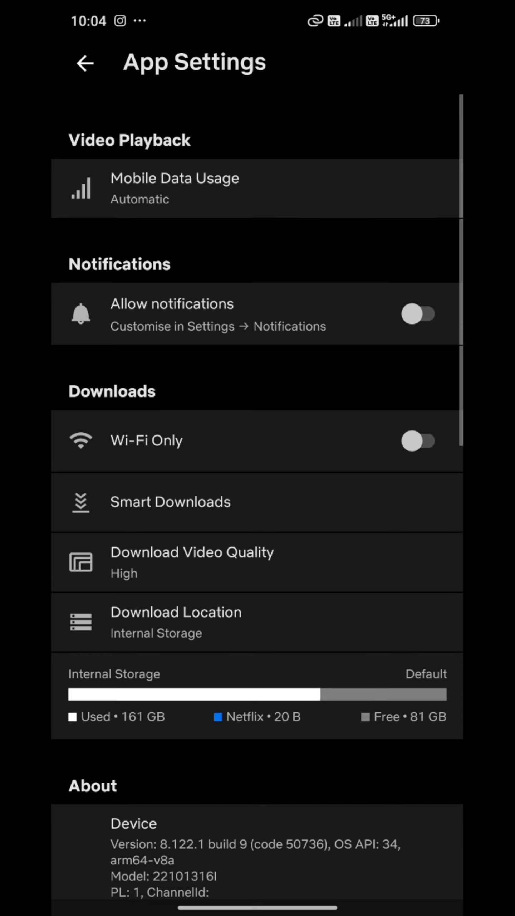
Keep Internal Storage as the download location and confirm with OK
left_click(175, 623)
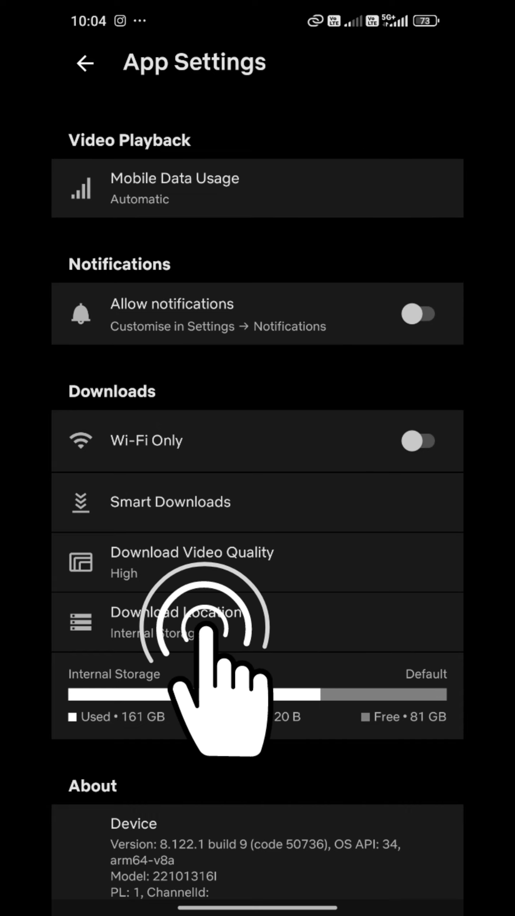
left_click(176, 622)
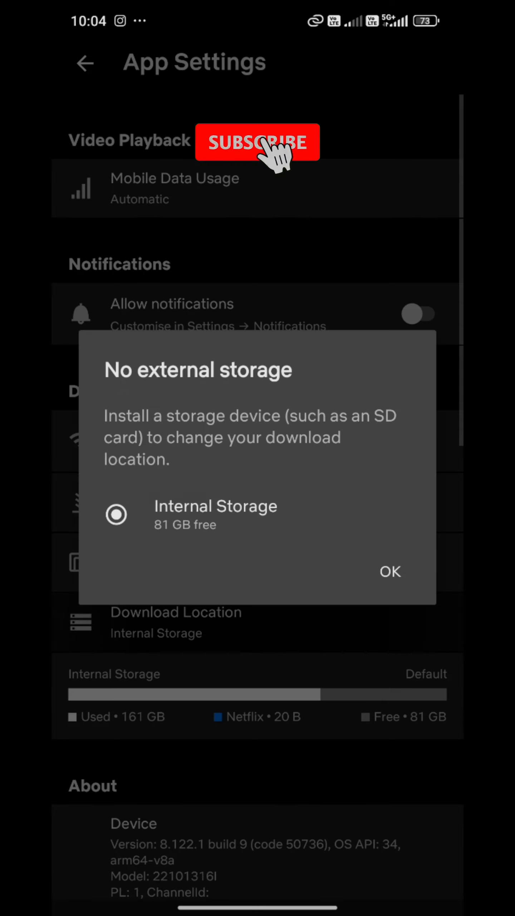
left_click(390, 571)
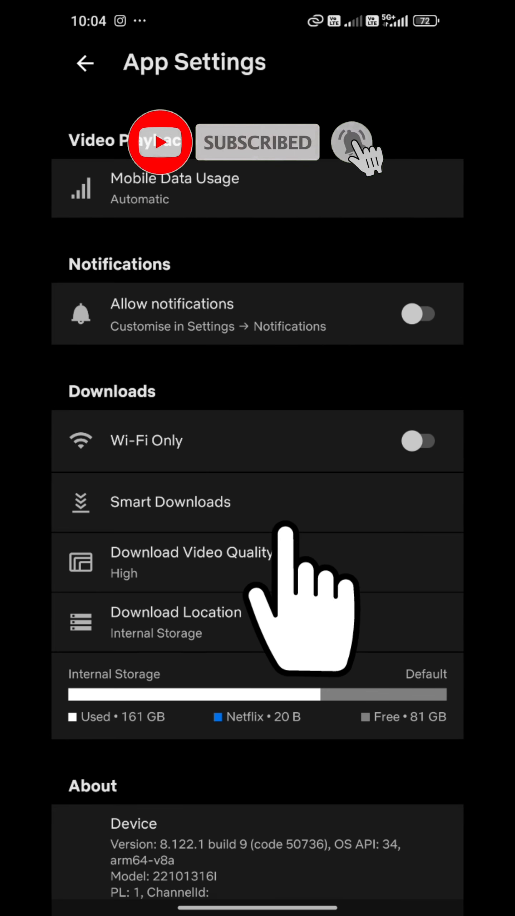
left_click(170, 501)
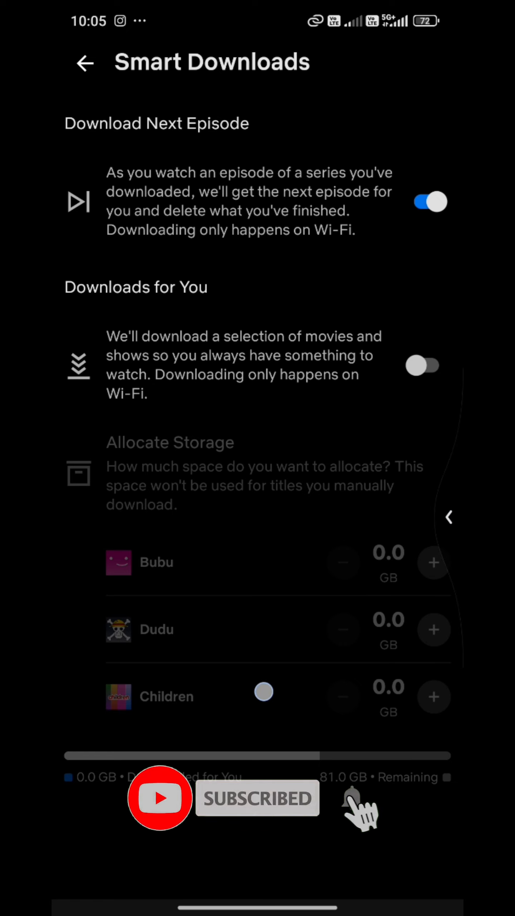
left_click(85, 62)
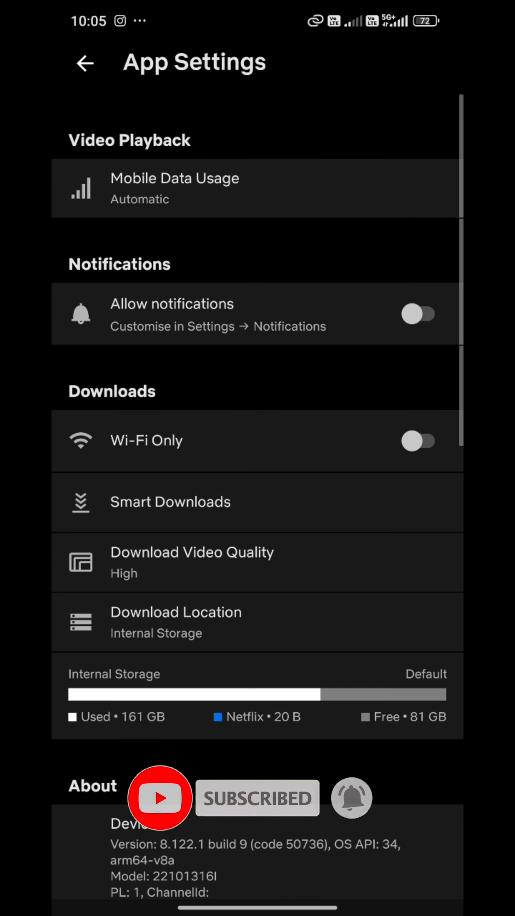